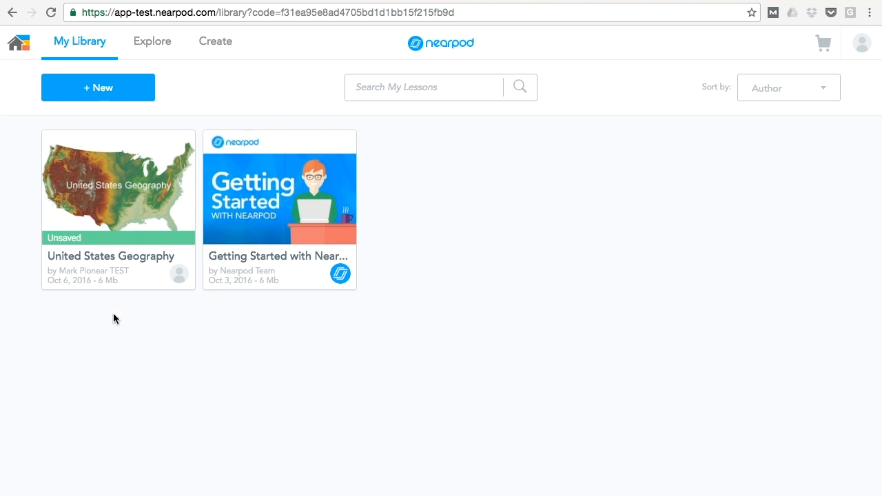
{"action": "mouse_move", "coordinate": [115, 301]}
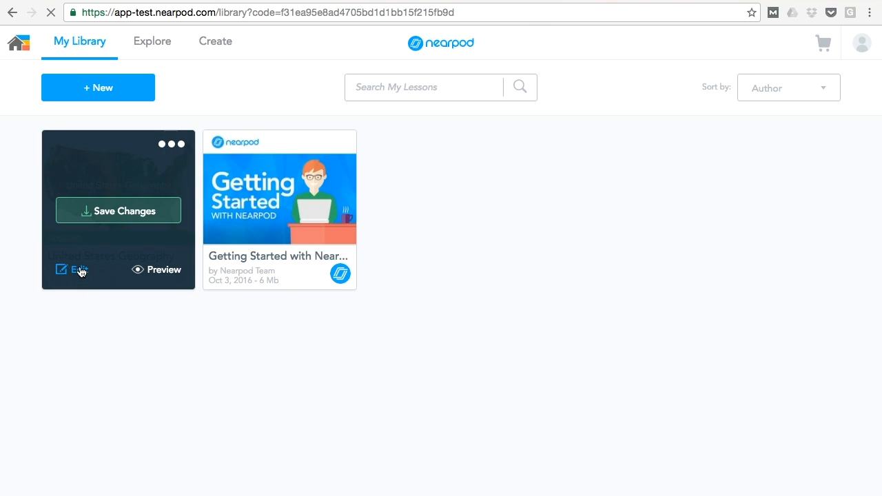
Edit the United States Geography lesson from My Library
{"action": "left_click", "coordinate": [74, 269]}
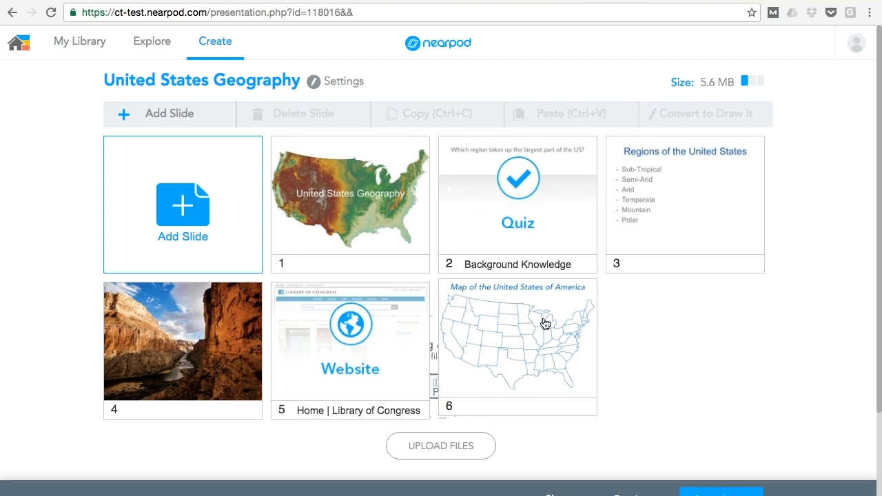
Select slide 6, Map of the United States of America, and choose Convert to Draw It
{"action": "left_click", "coordinate": [517, 340]}
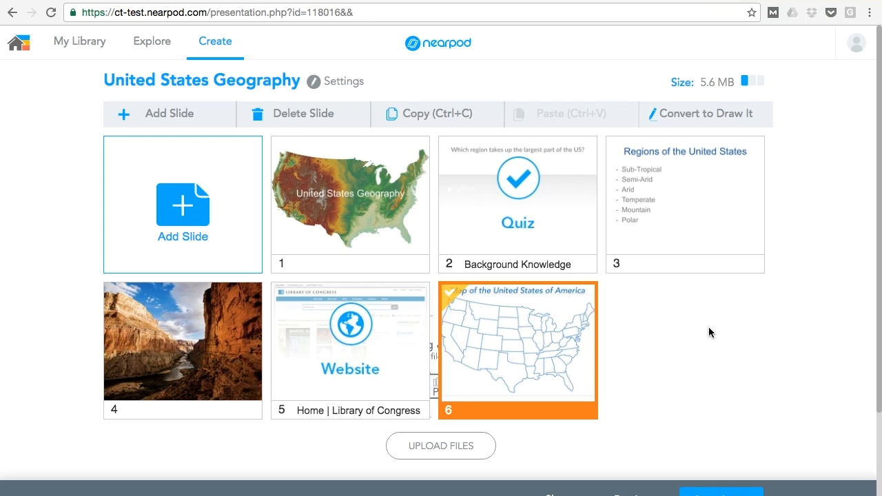
{"action": "mouse_move", "coordinate": [704, 114]}
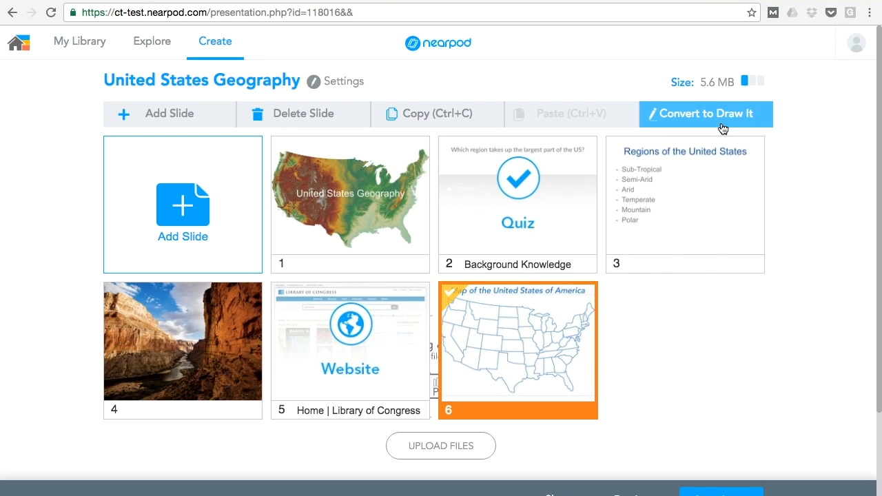
{"action": "left_click", "coordinate": [704, 114]}
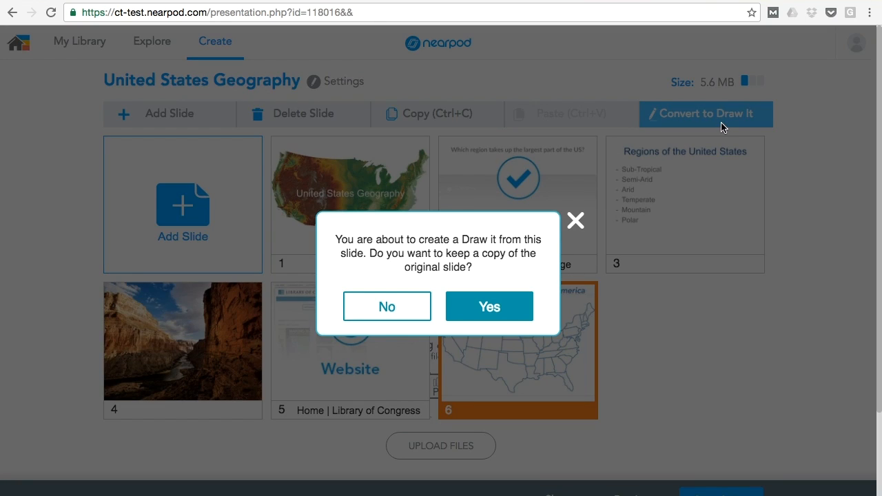
{"action": "mouse_move", "coordinate": [563, 268]}
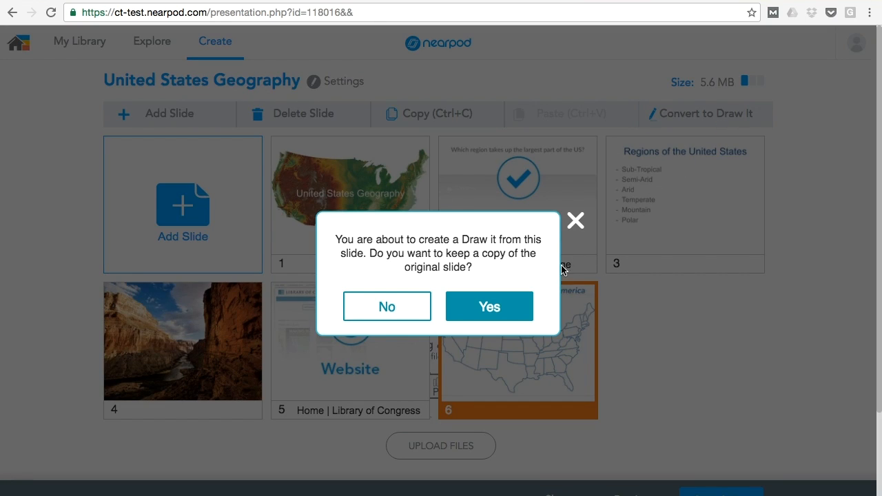
{"action": "mouse_move", "coordinate": [489, 306]}
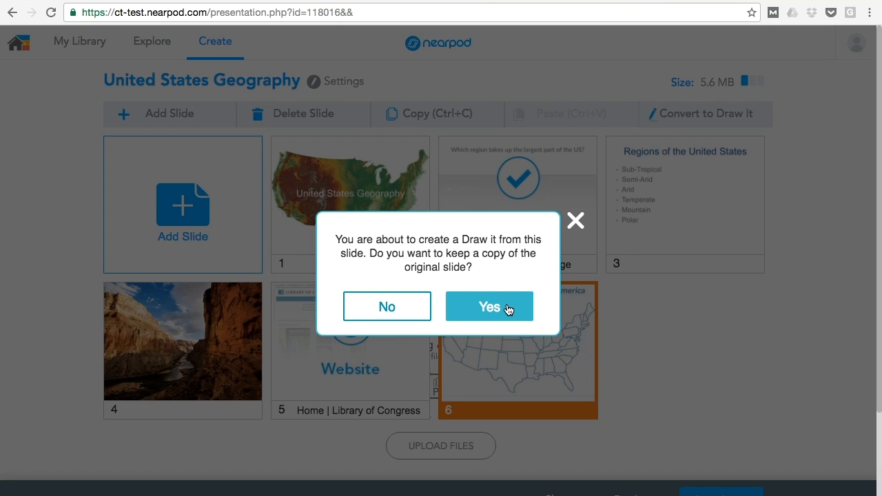
Confirm Yes to keep a copy of the original map slide
{"action": "left_click", "coordinate": [488, 306]}
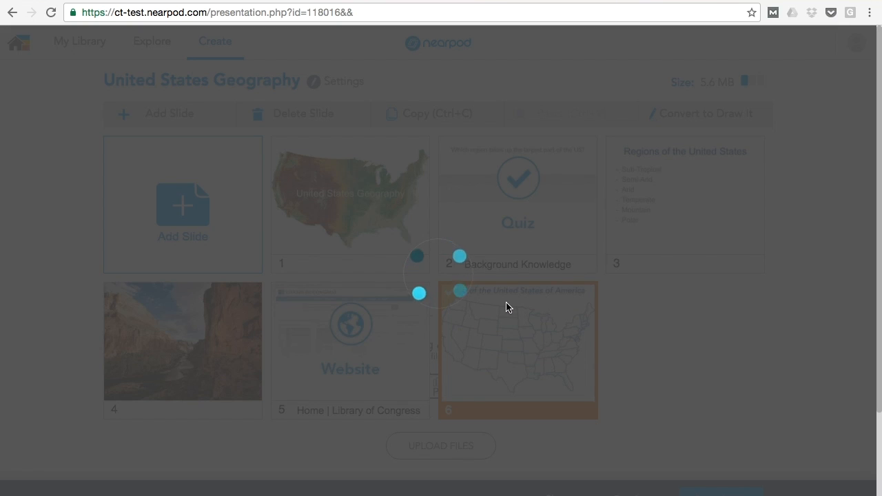